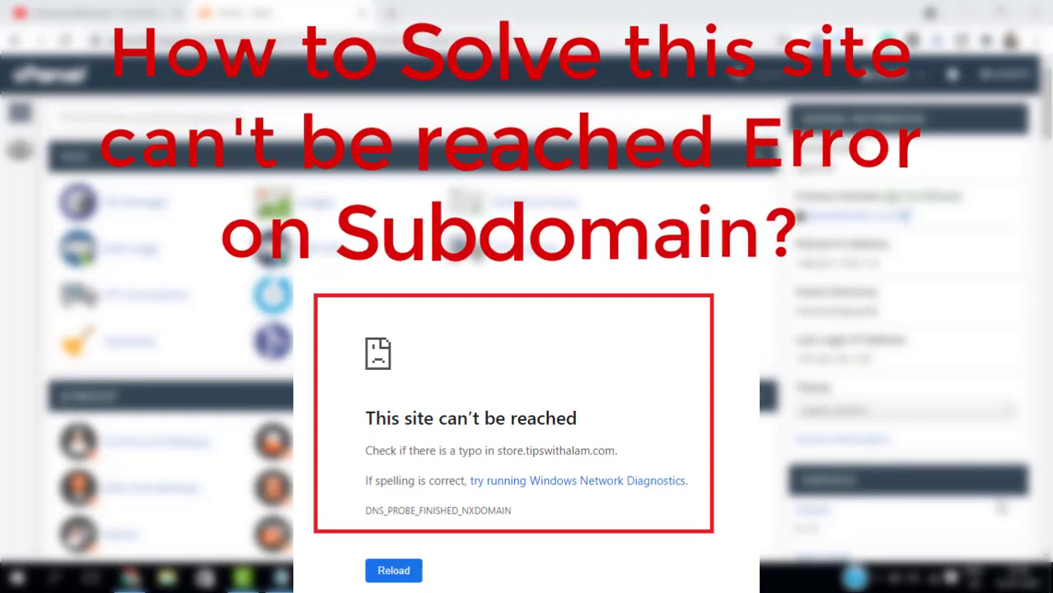
Begin entering 'sh' for the shop subdomain on the cPanel Subdomains page
text(sh)
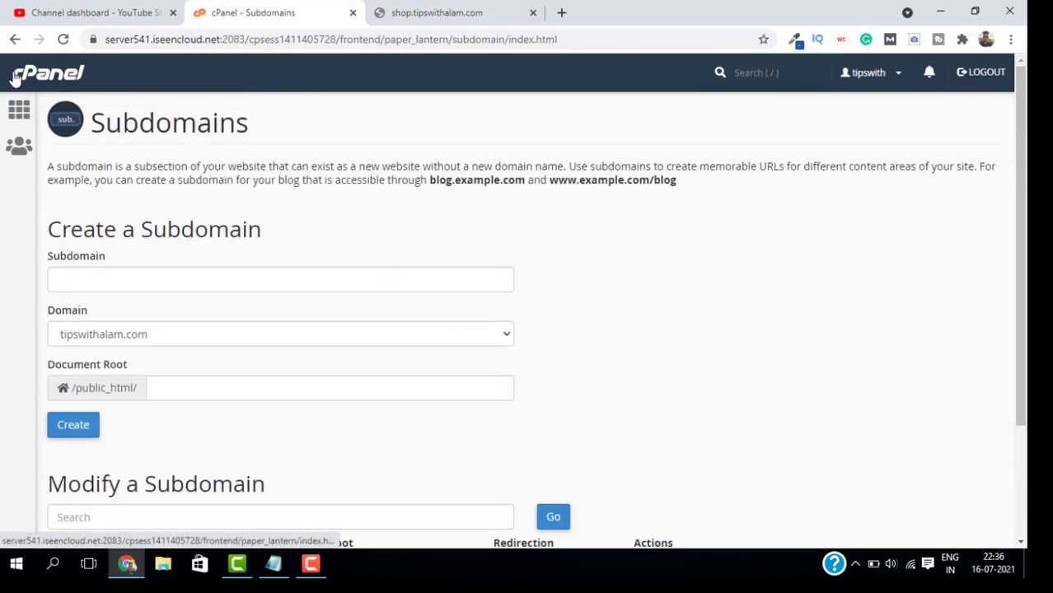
Return to the cPanel home dashboard and look through the tools list
click(45, 70)
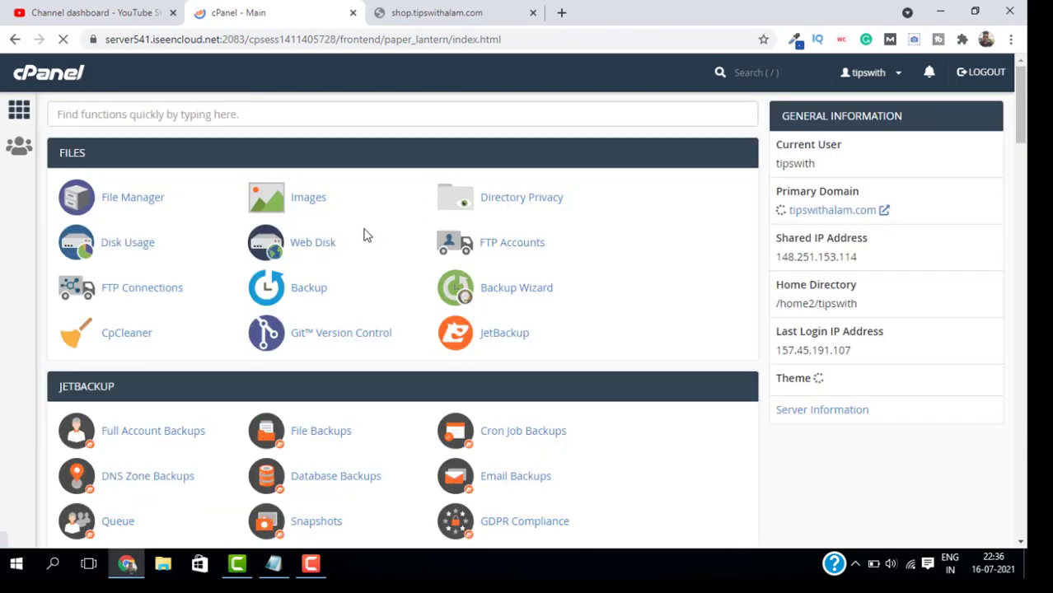
scroll(down, 3)
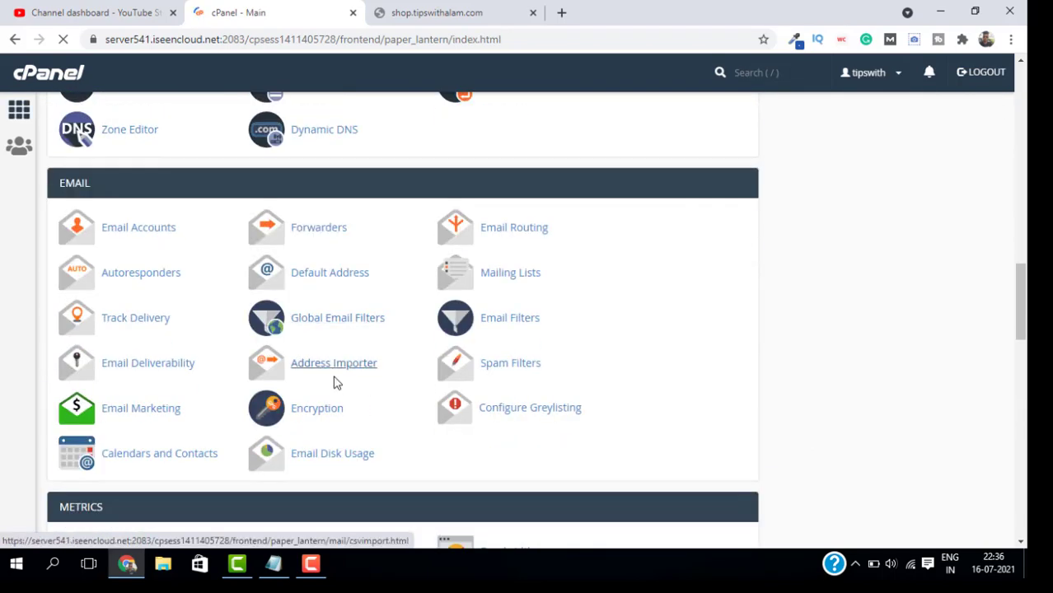
scroll(down, 3)
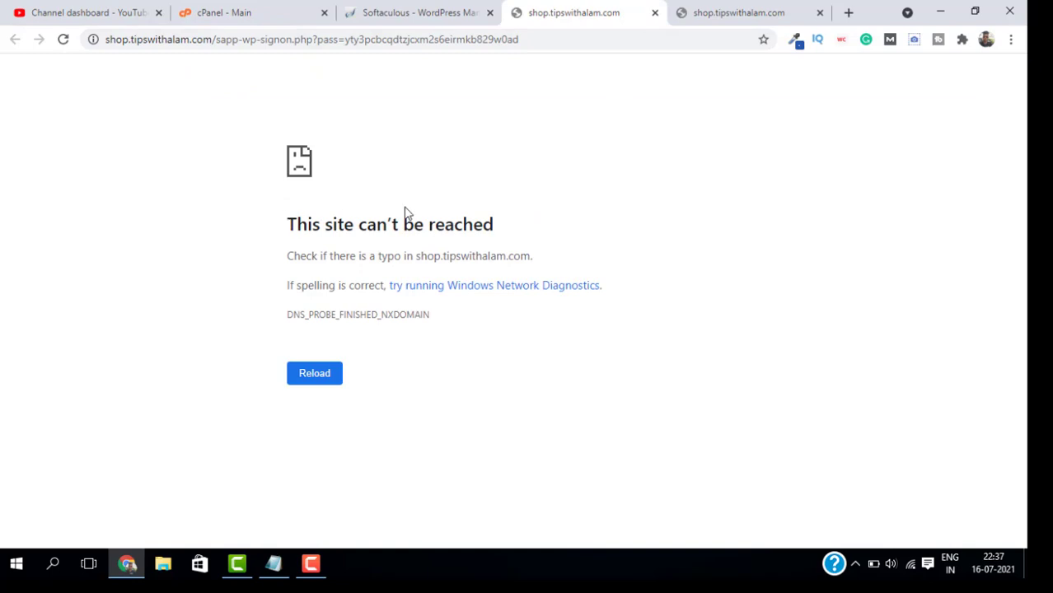
From the Softaculous installations list, load the main tipswithalam.com site to confirm it works
click(442, 13)
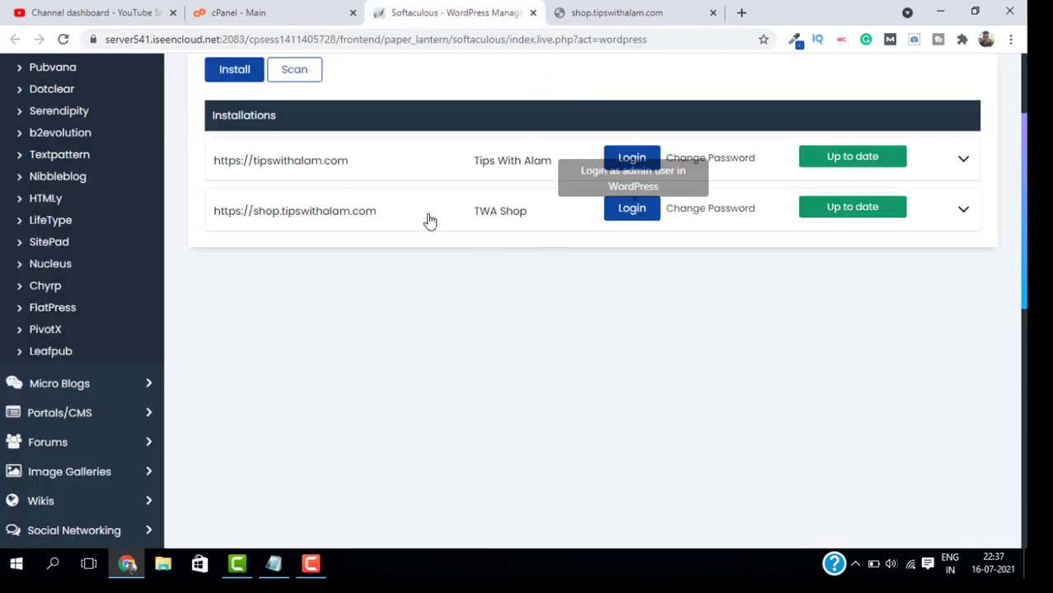
mouse_move(348, 138)
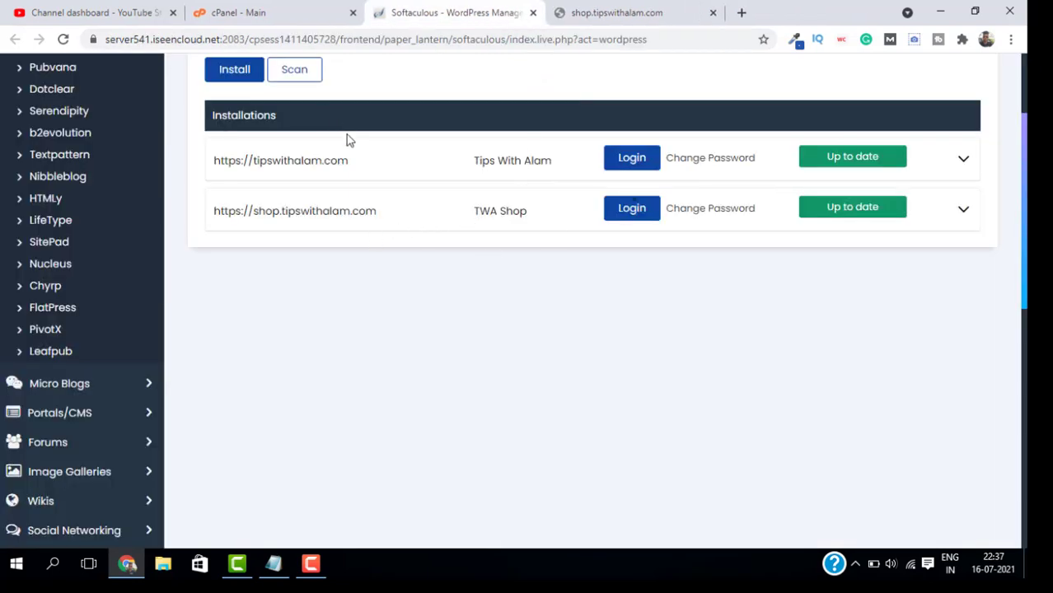
mouse_move(295, 175)
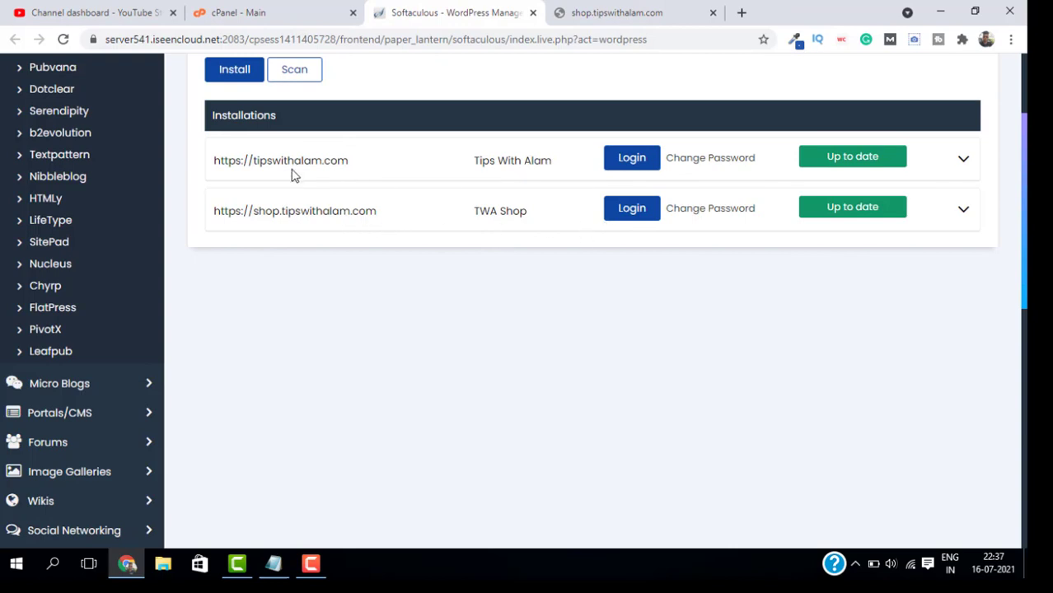
click(281, 160)
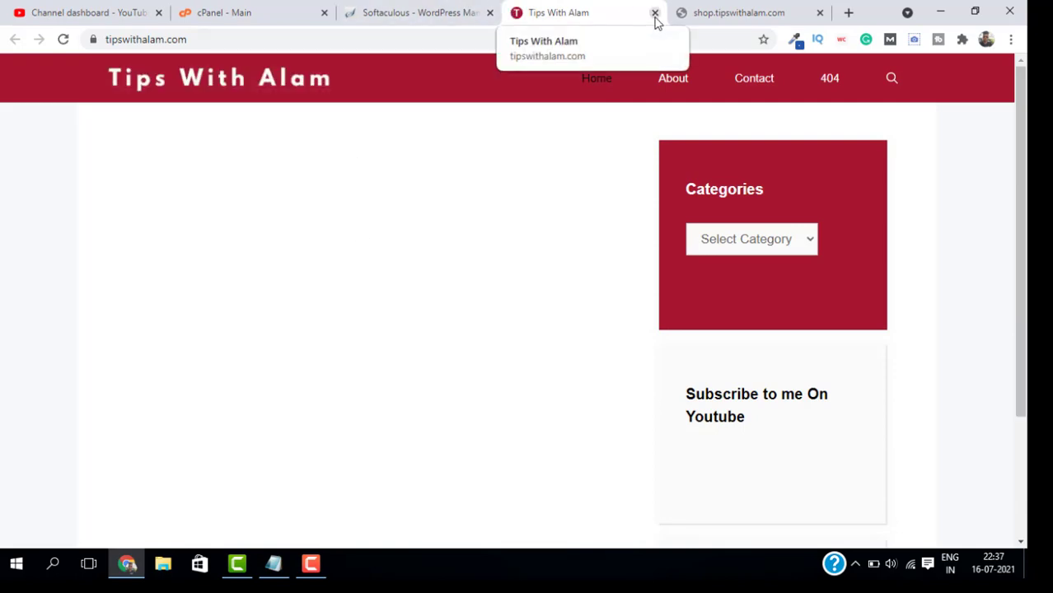
Close the main-site and Softaculous tabs, leaving the unreachable shop.tipswithalam.com page
click(653, 13)
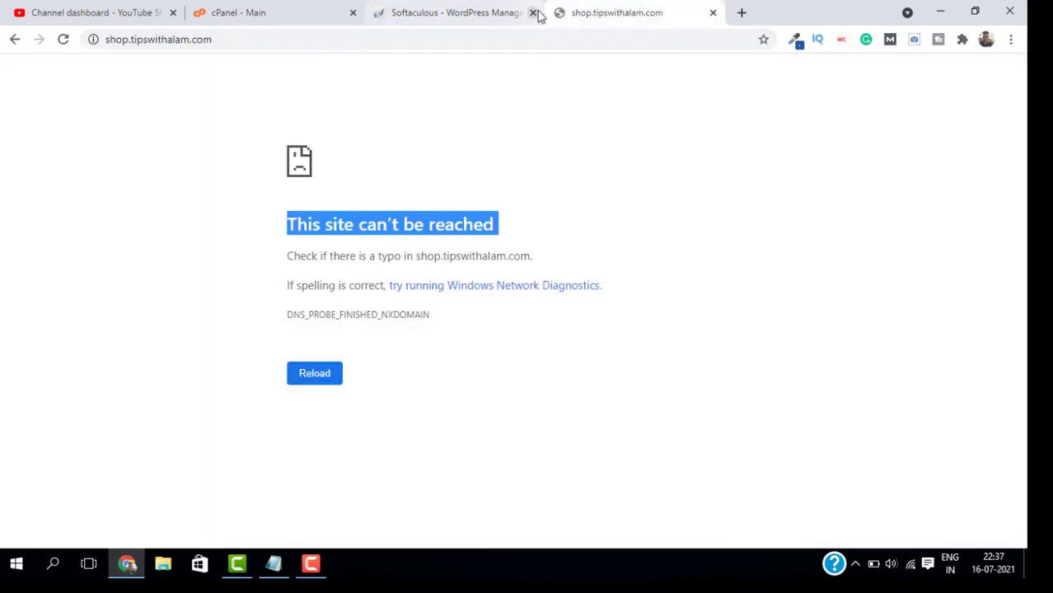
click(531, 14)
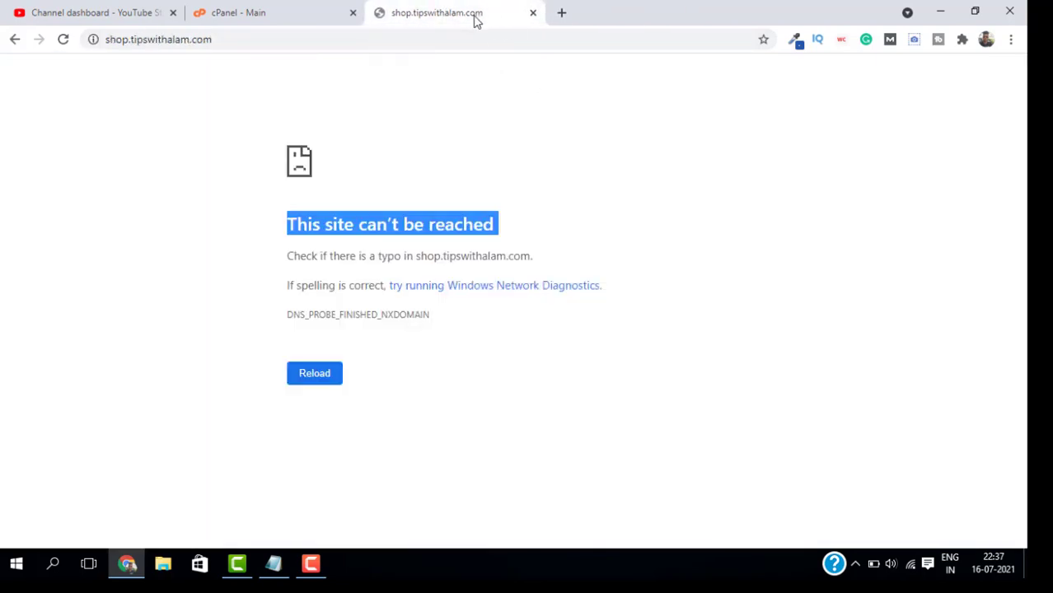
click(576, 87)
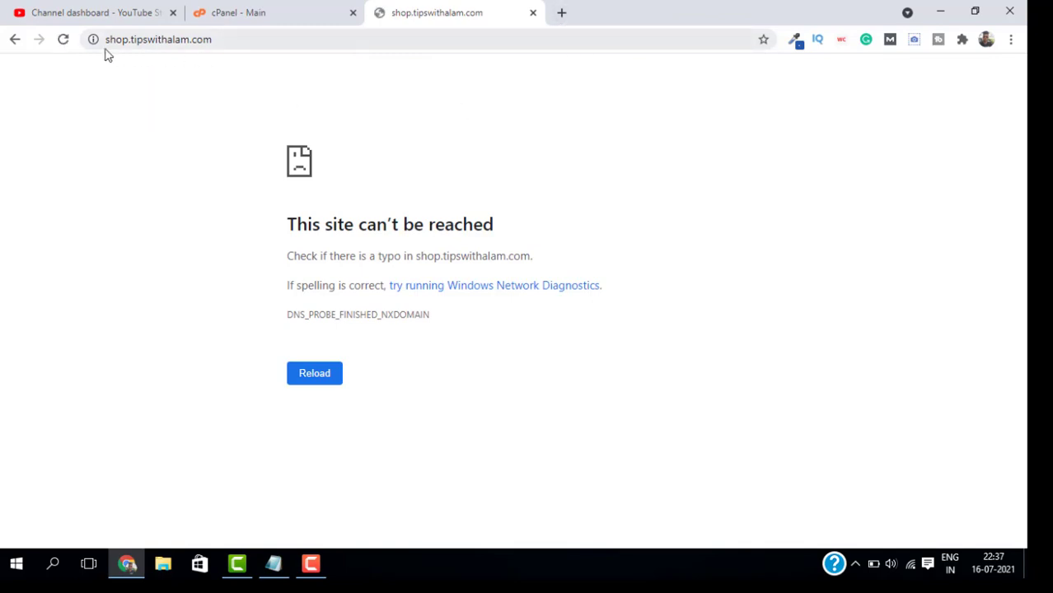
click(181, 39)
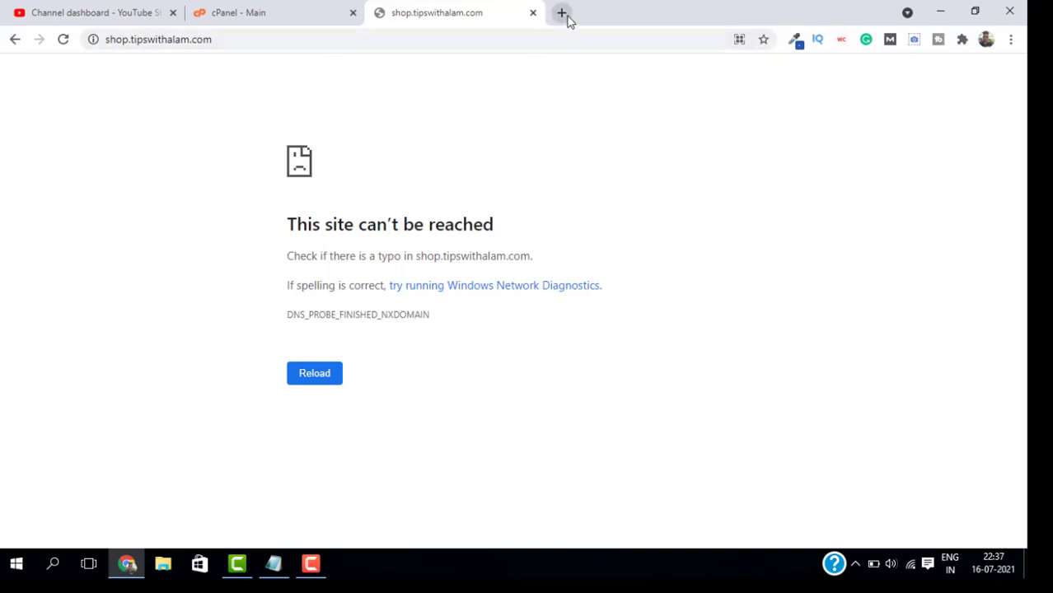
In a new tab, sign in to Cloudflare and select the tipswithalam.com site
click(560, 12)
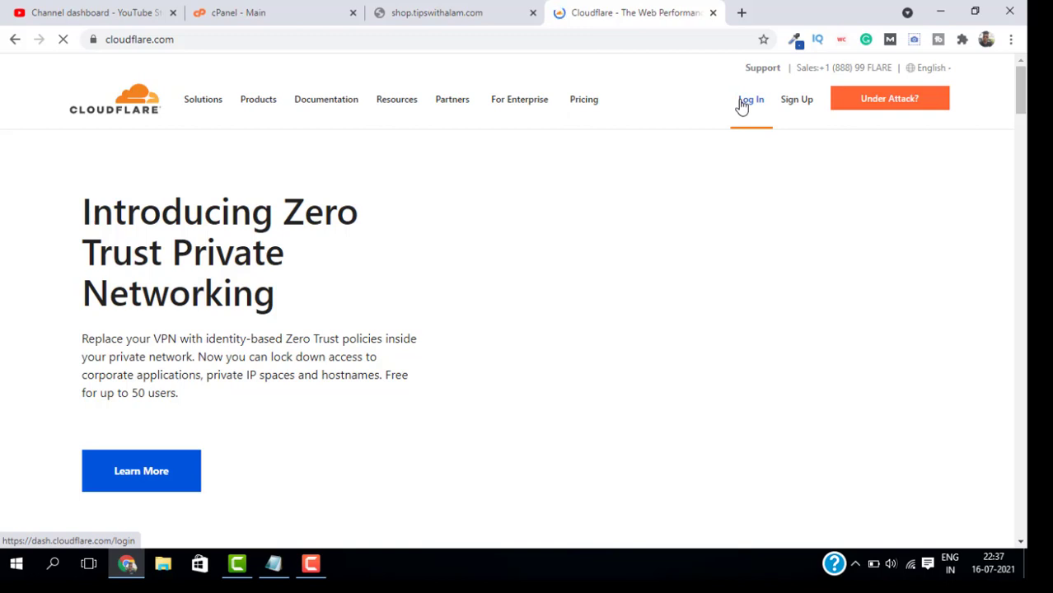
click(750, 99)
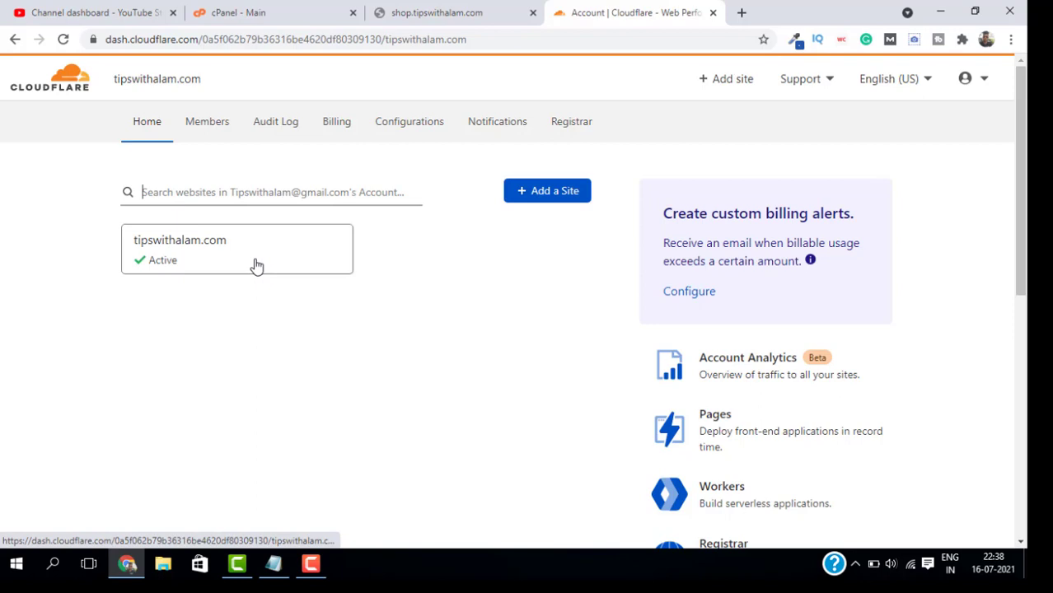
click(258, 250)
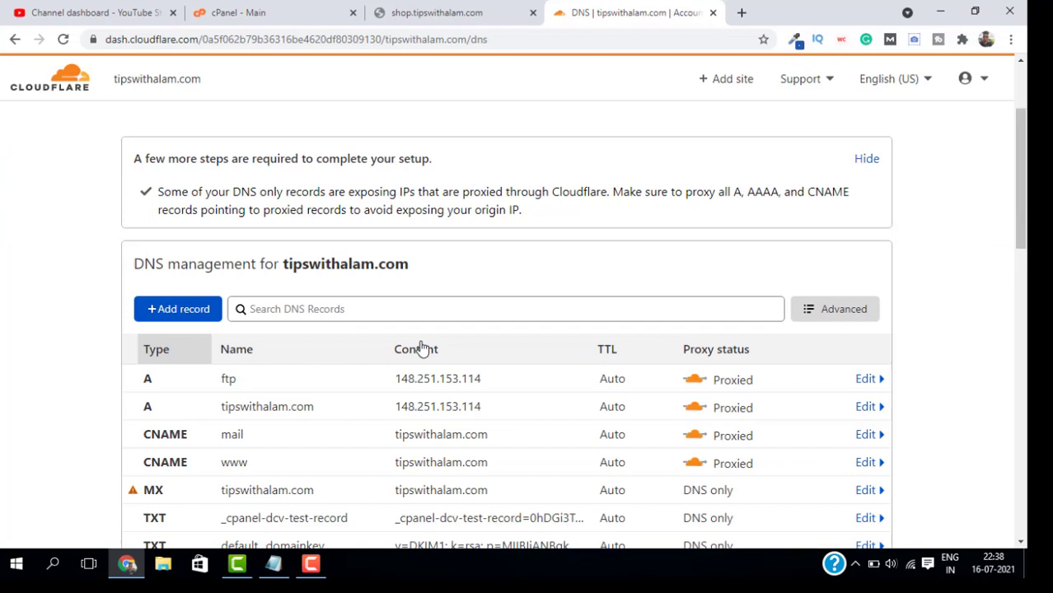
mouse_move(402, 386)
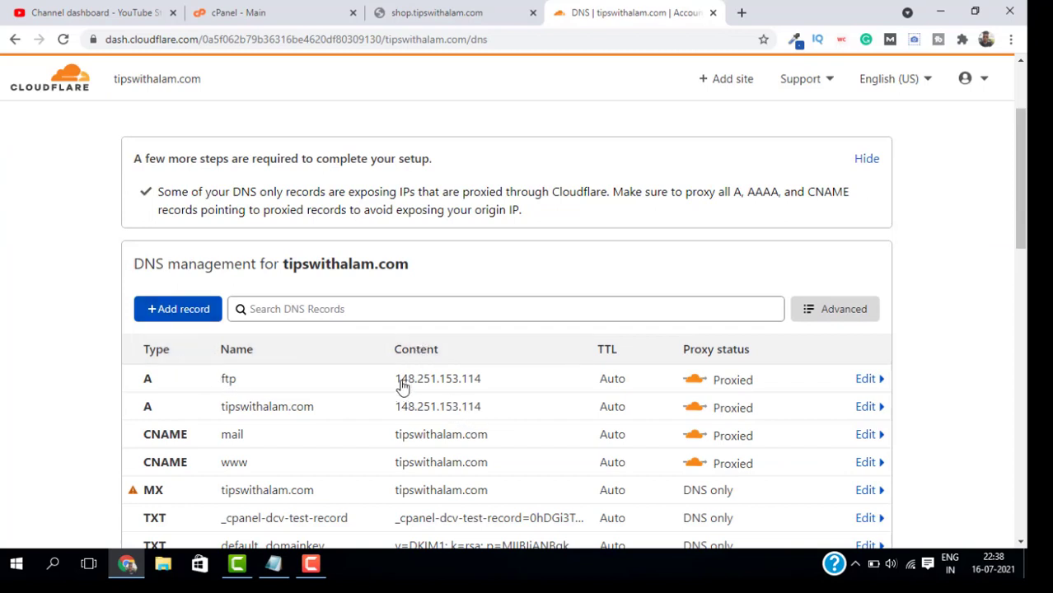
double_click(437, 379)
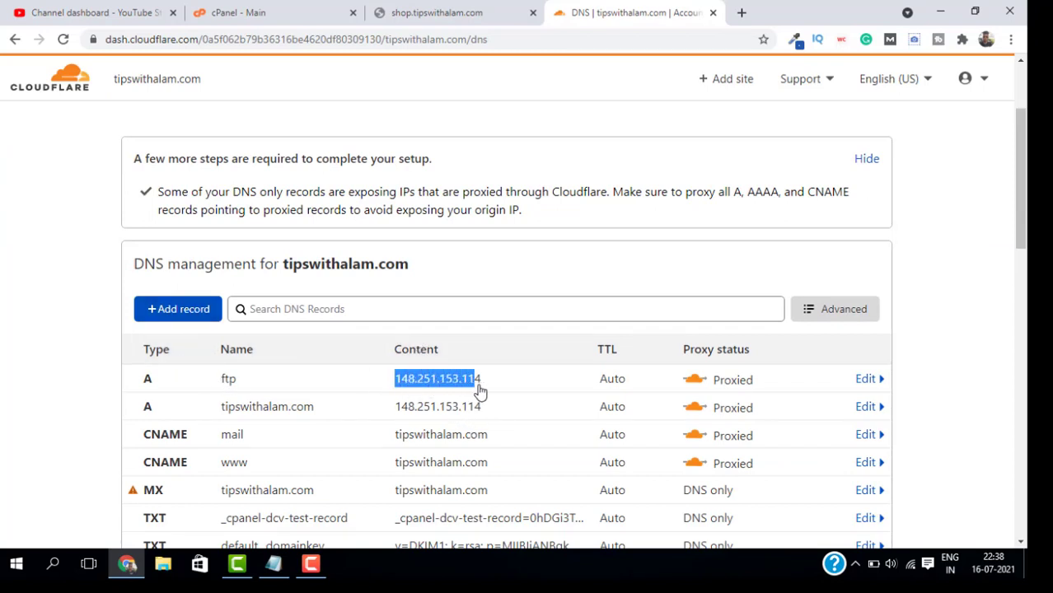
click(864, 379)
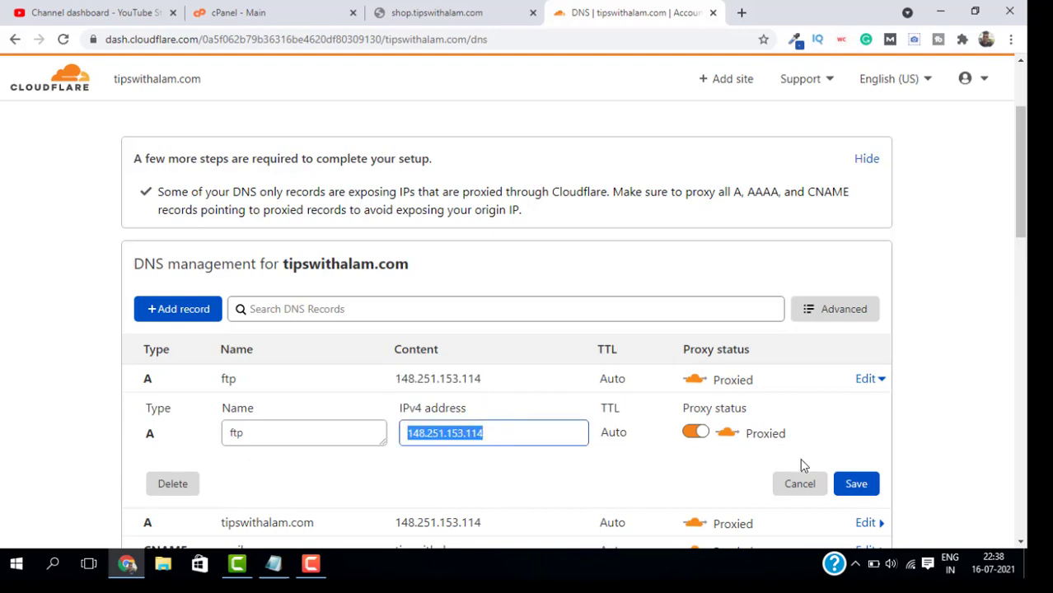
click(799, 483)
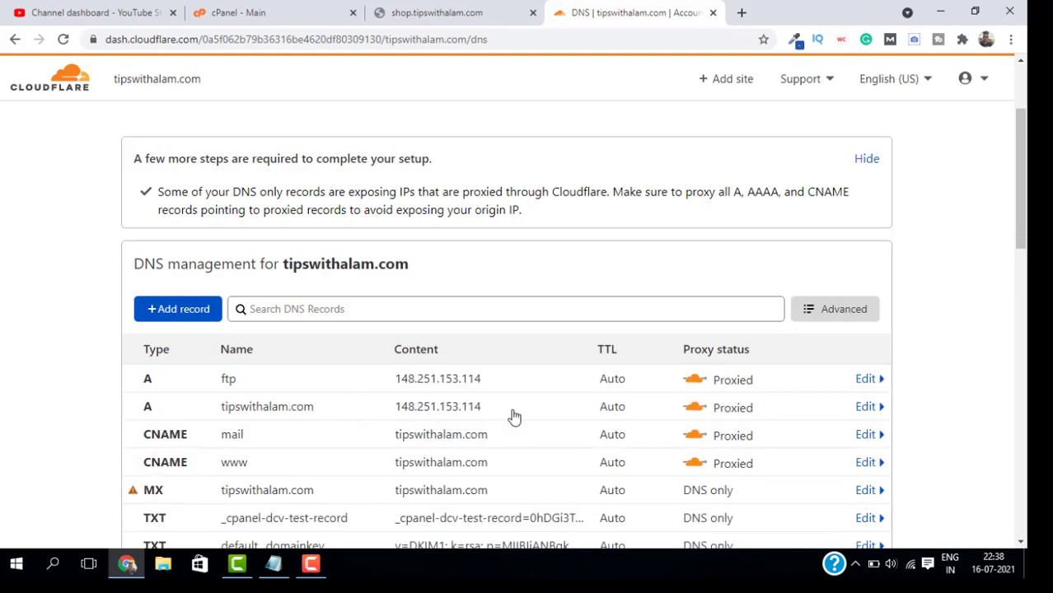
click(178, 309)
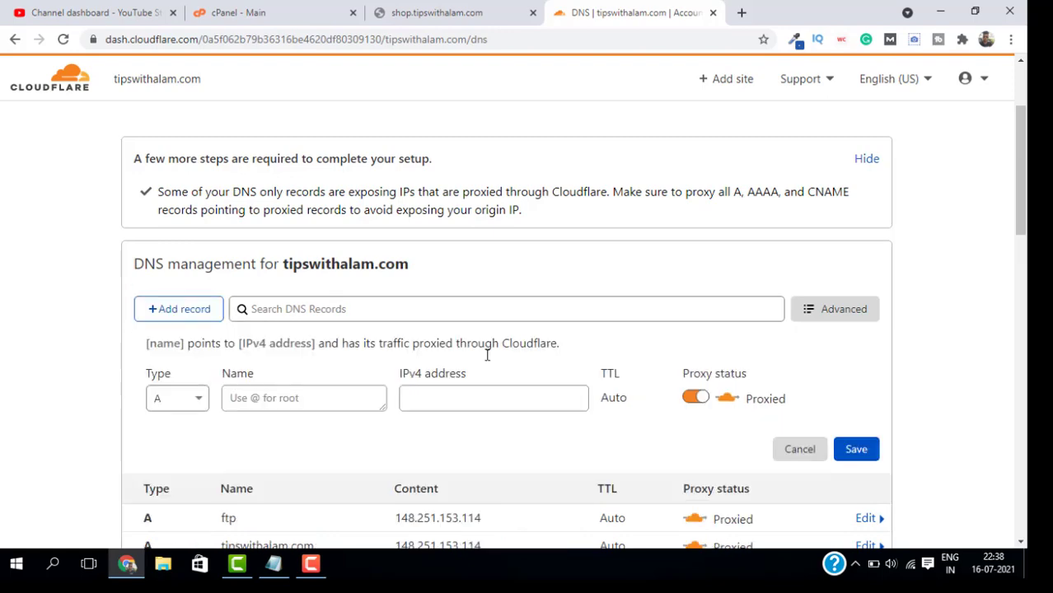
Add an A record named 'shop' pointing to 148.251.153.114 and save it
click(176, 295)
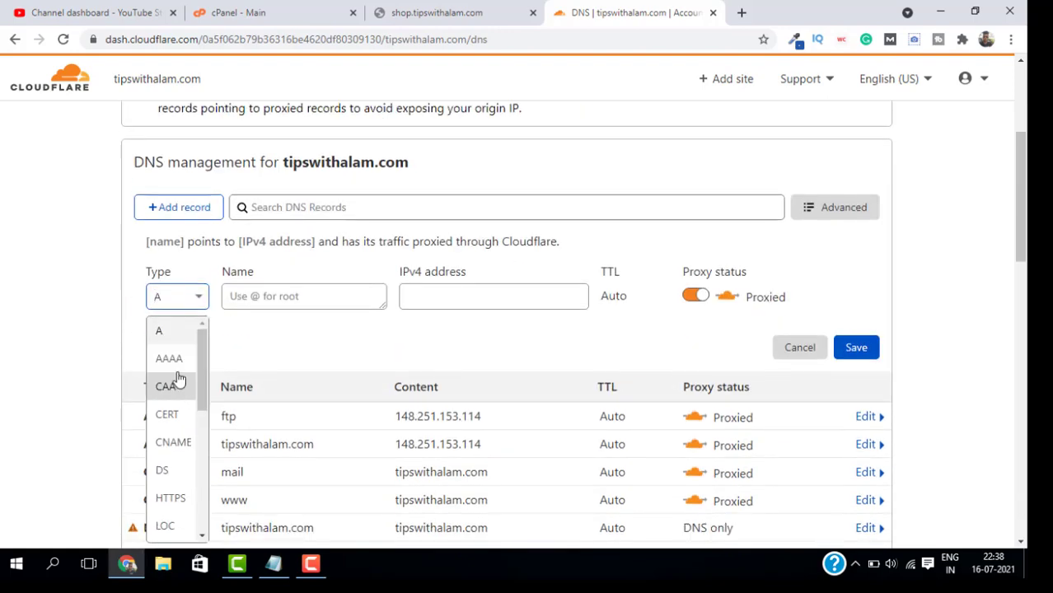
click(303, 296)
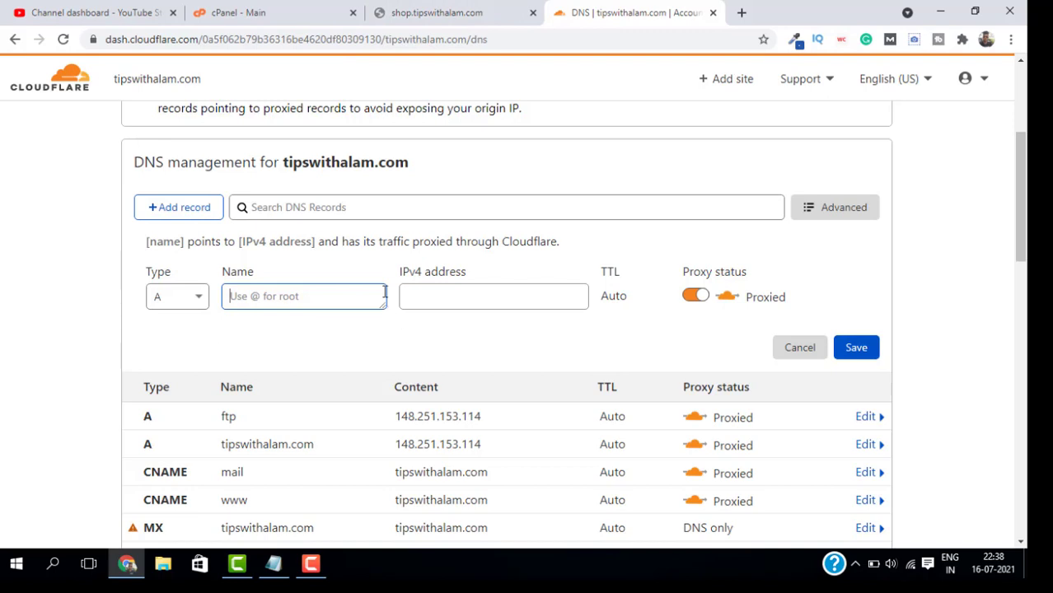
text(shop)
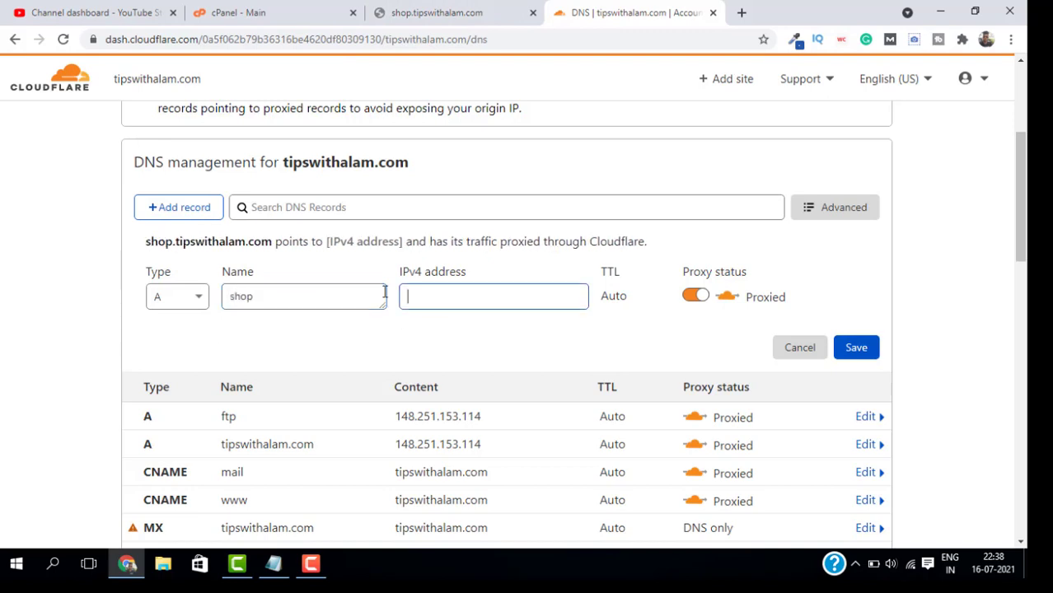
text(148.251.153.114)
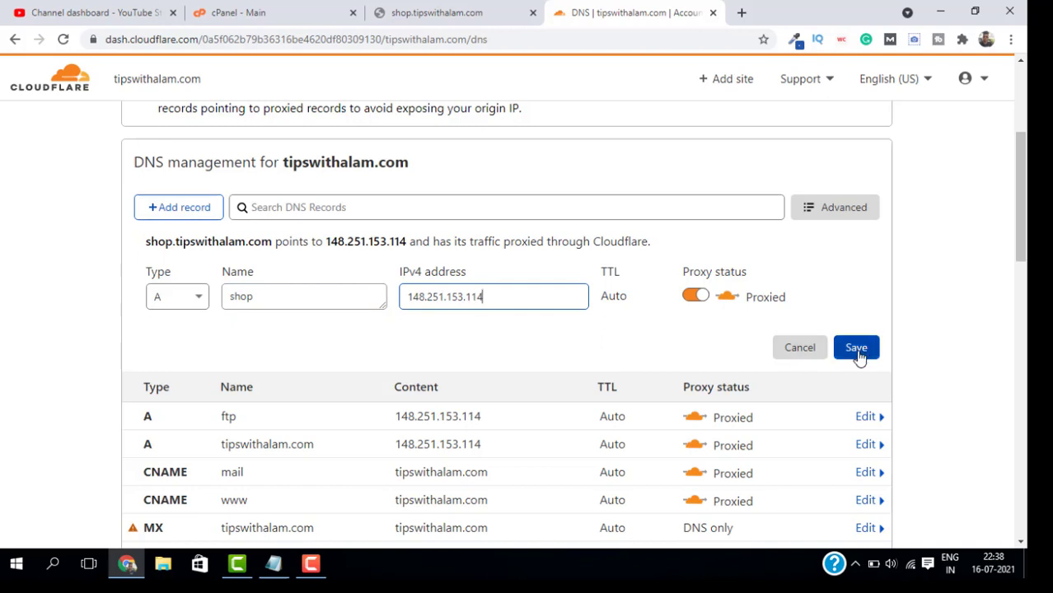
click(856, 348)
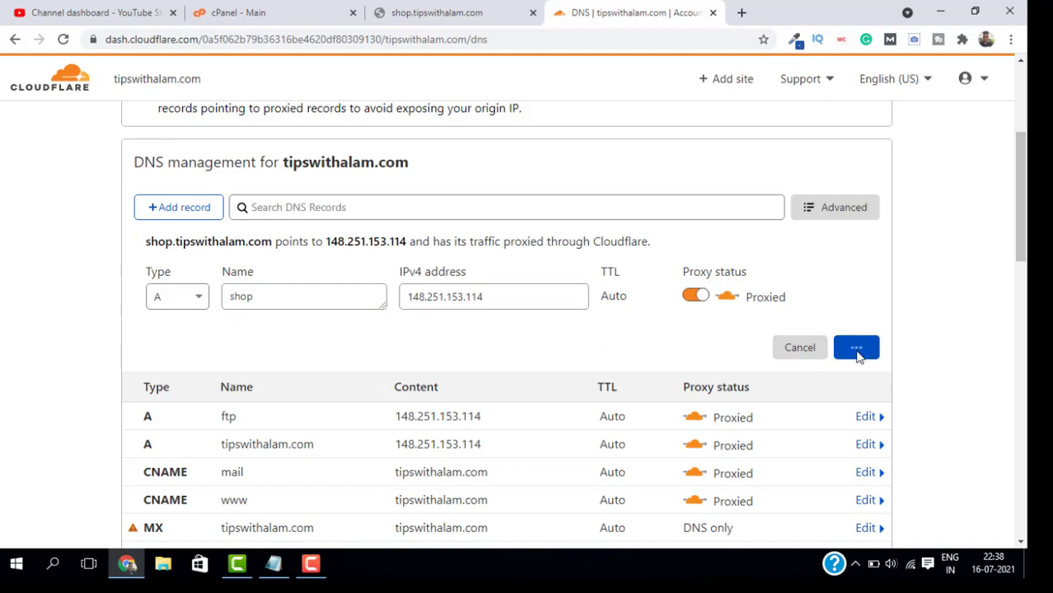
click(856, 346)
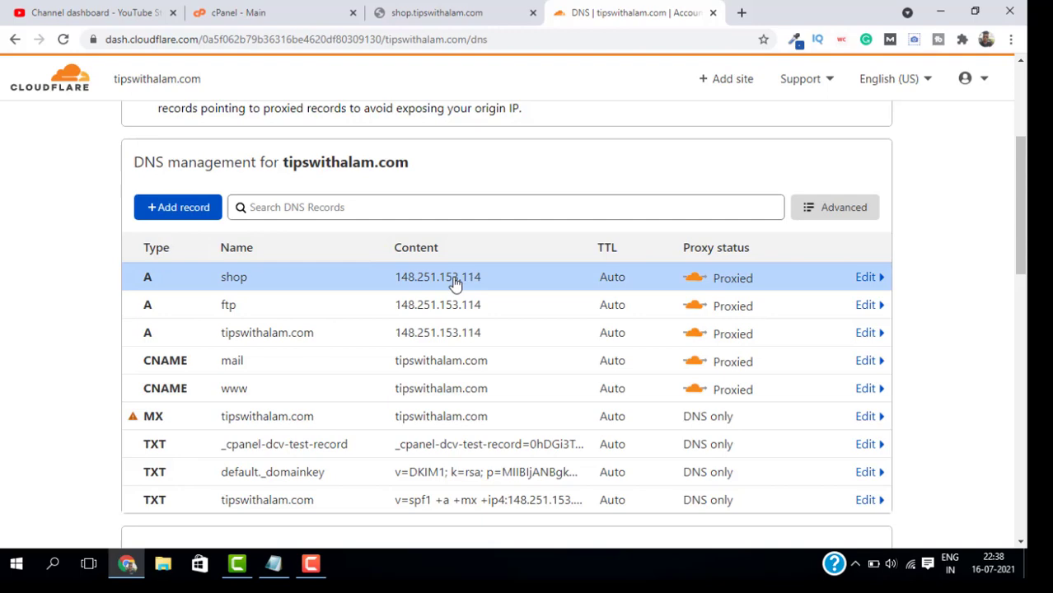
mouse_move(459, 285)
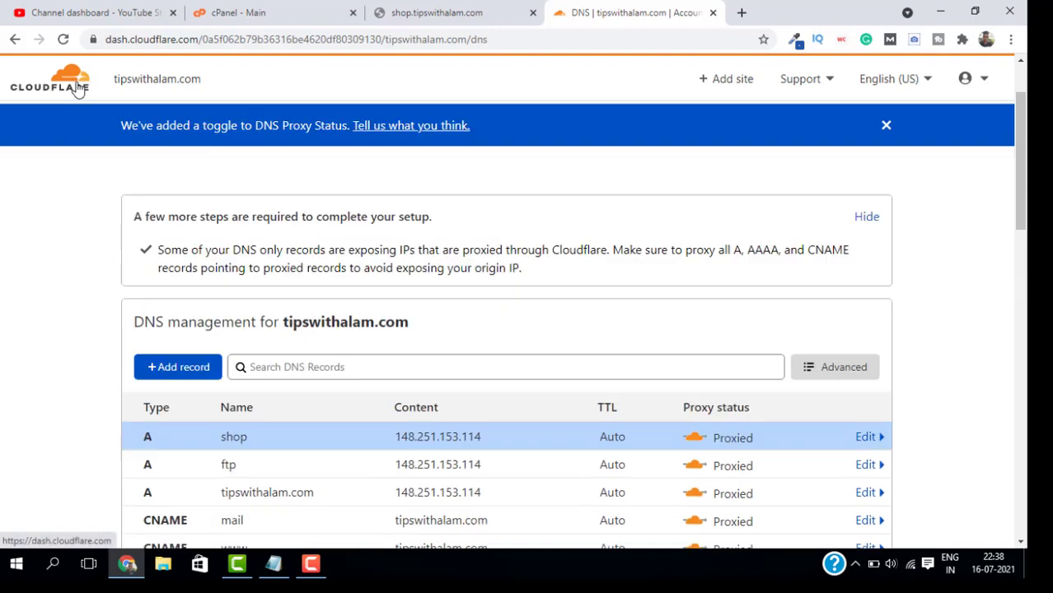
Confirm shop.tipswithalam.com now loads as TWA Shop, then return to the Cloudflare site overview
click(62, 78)
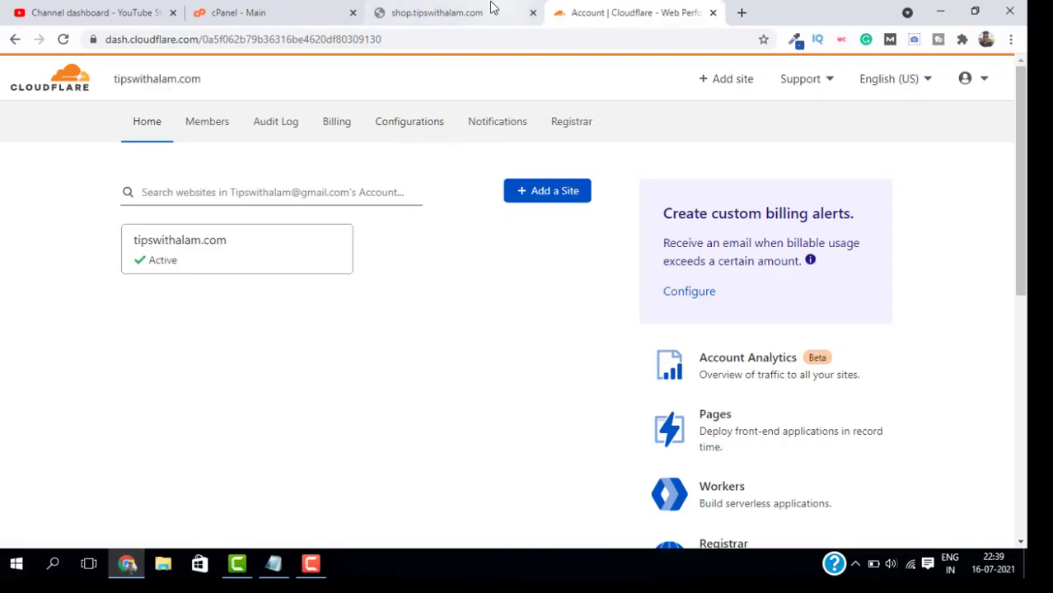
click(440, 12)
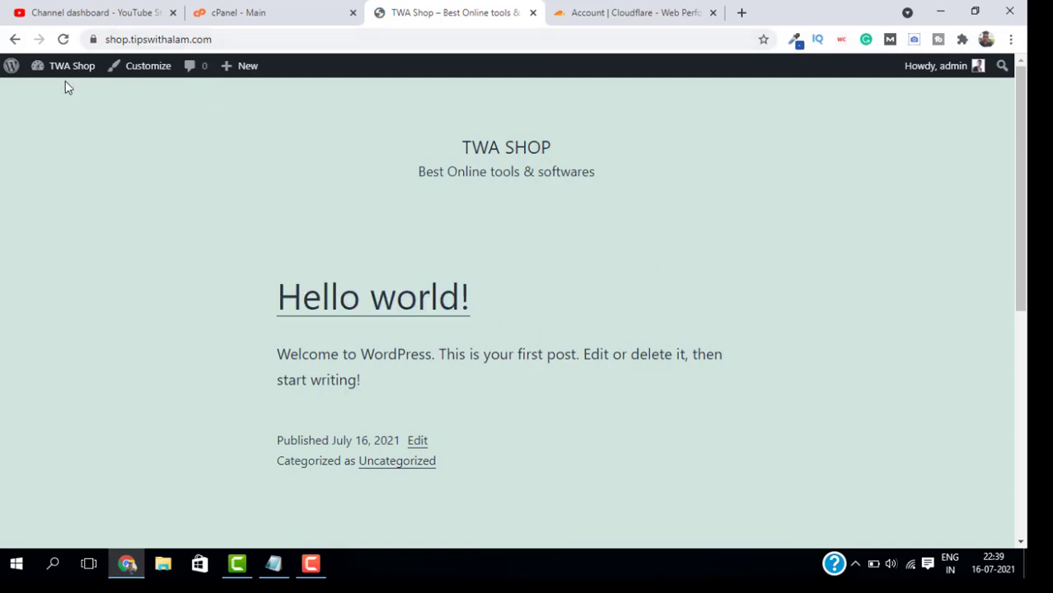
mouse_move(436, 79)
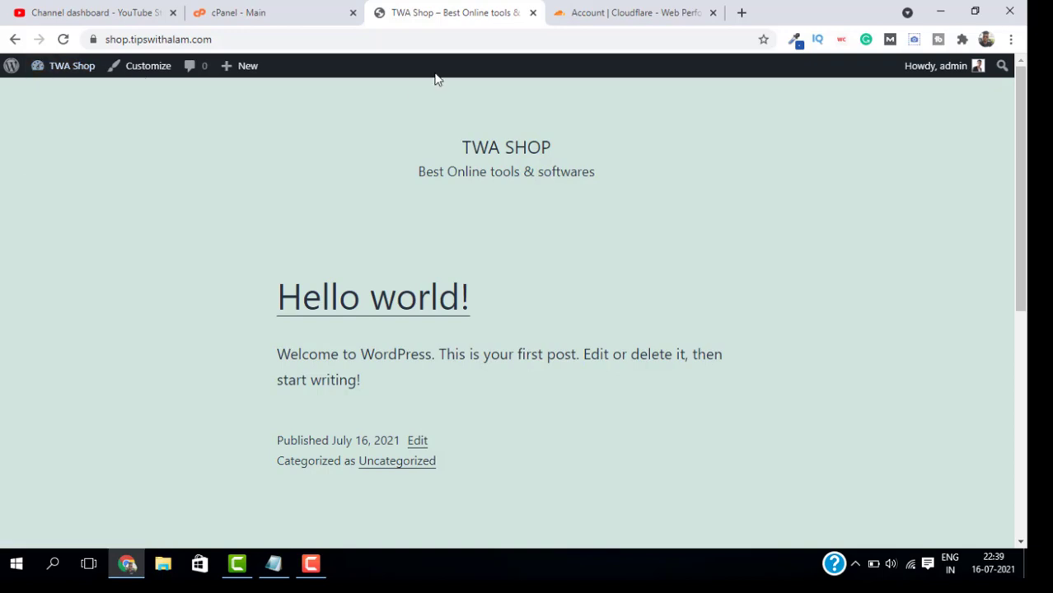
mouse_move(494, 216)
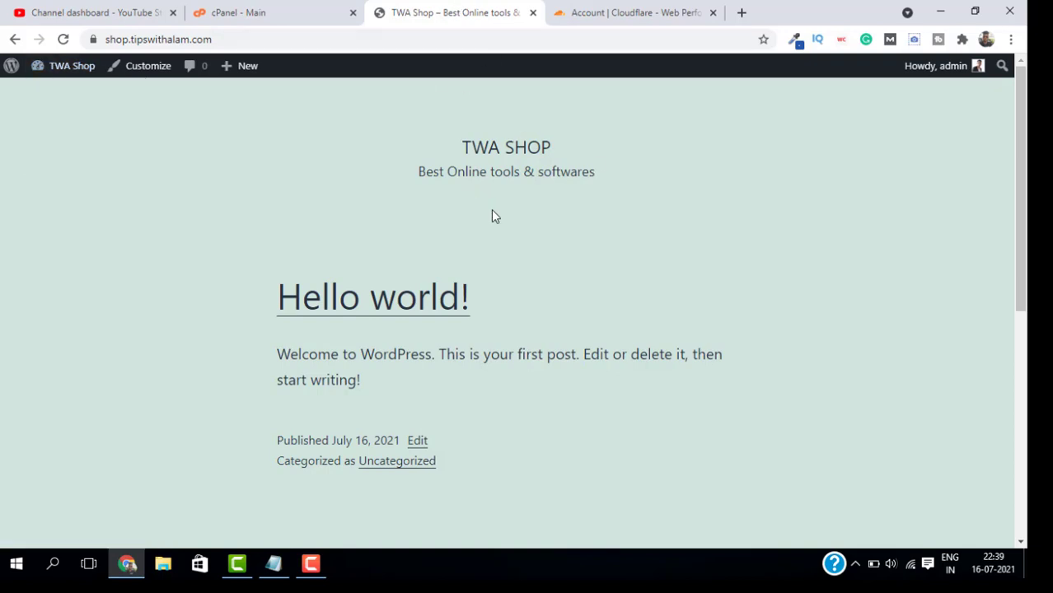
click(634, 12)
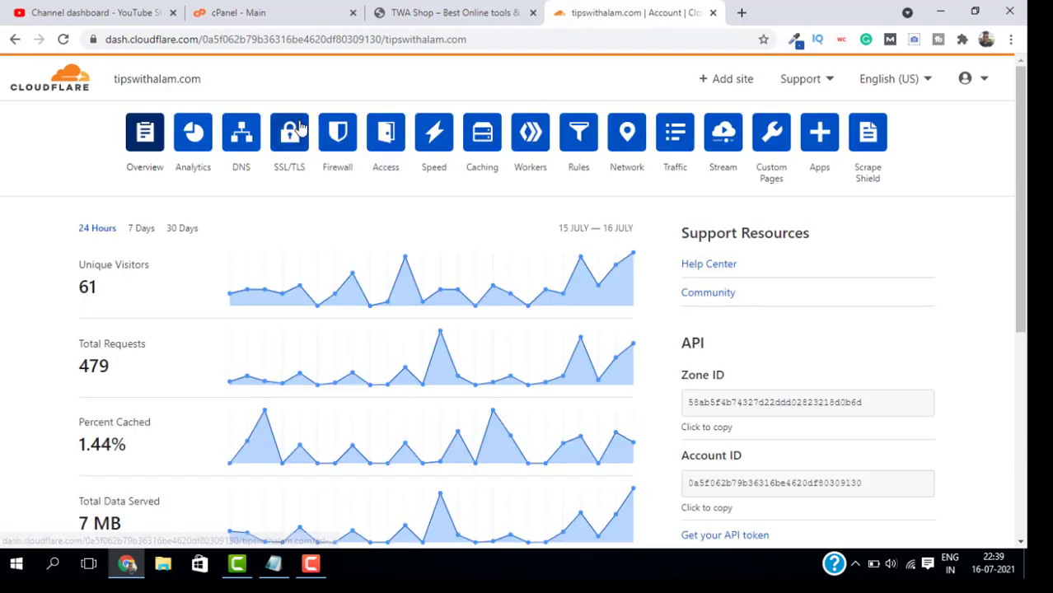
Review the DNS list showing the proxied shop A record, then switch to the YouTube tab
click(241, 132)
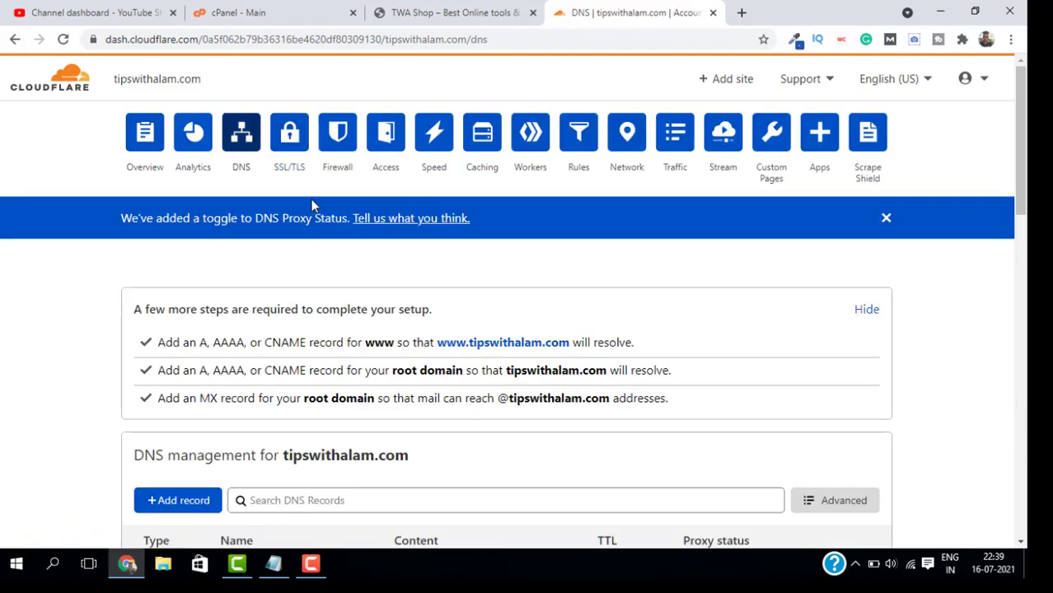
scroll(down, 3)
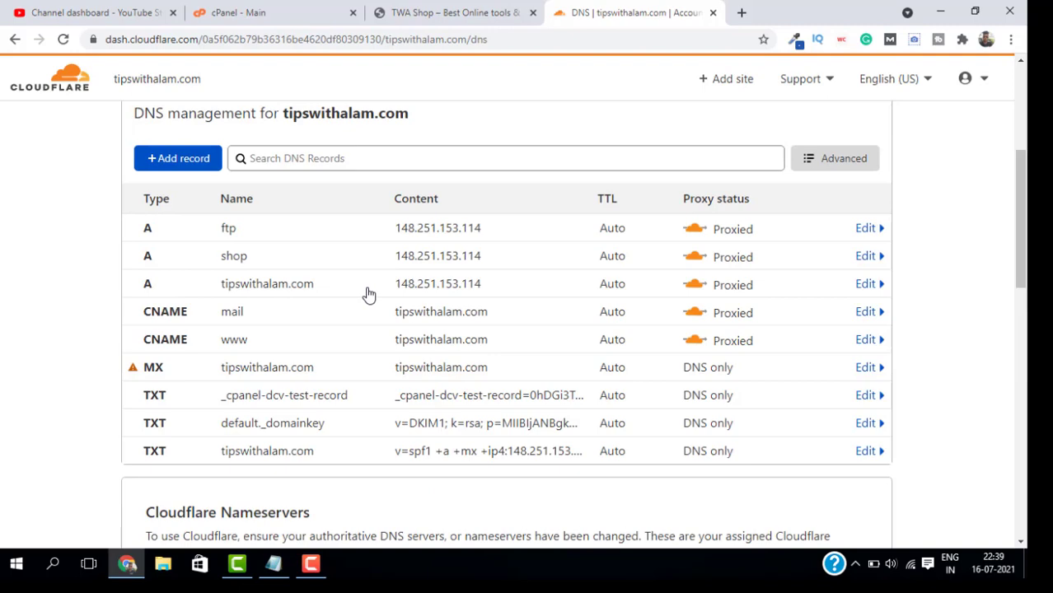
mouse_move(169, 260)
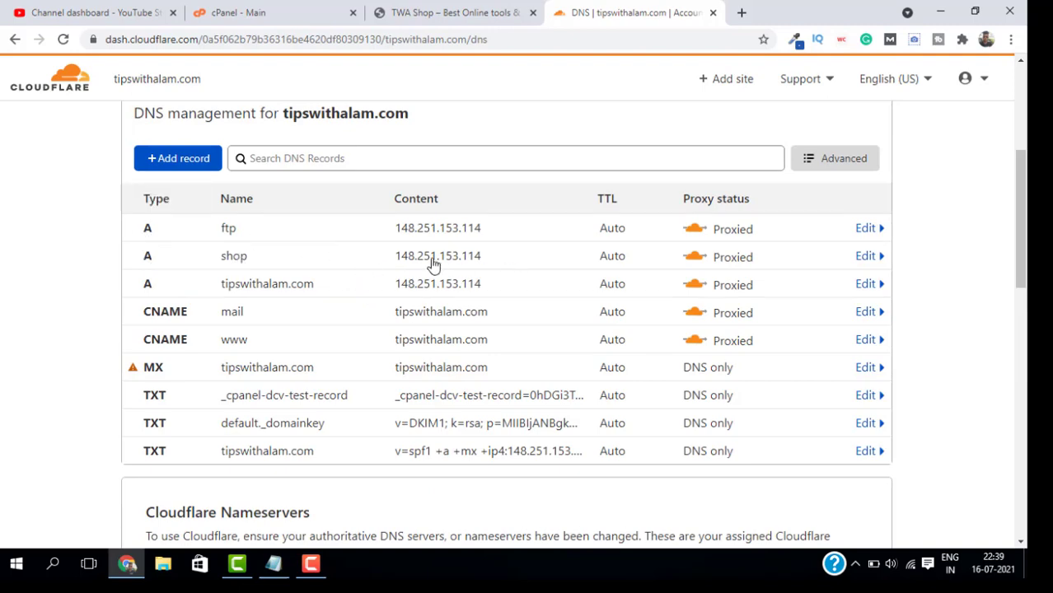
click(99, 14)
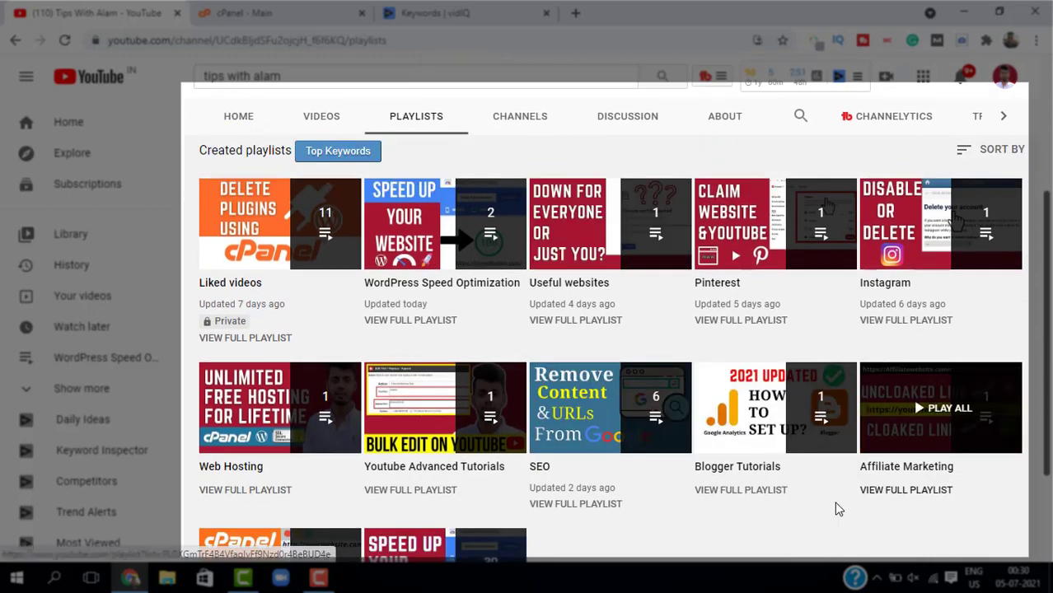
Scroll through the Tips With Alam channel playlists down to Cpanel and WordPress Tutorials
scroll(down, 3)
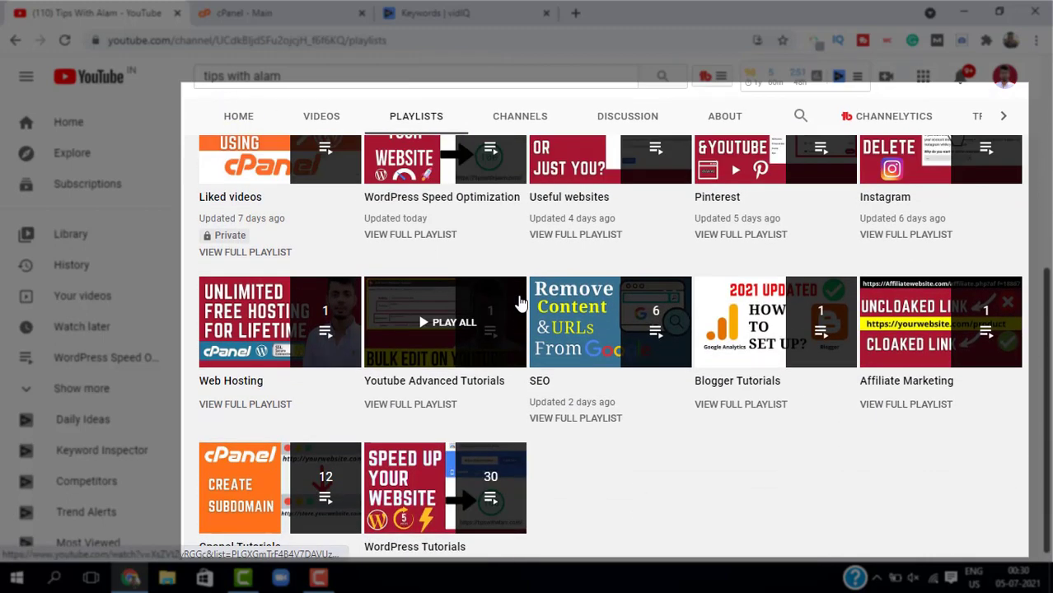
scroll(up, 3)
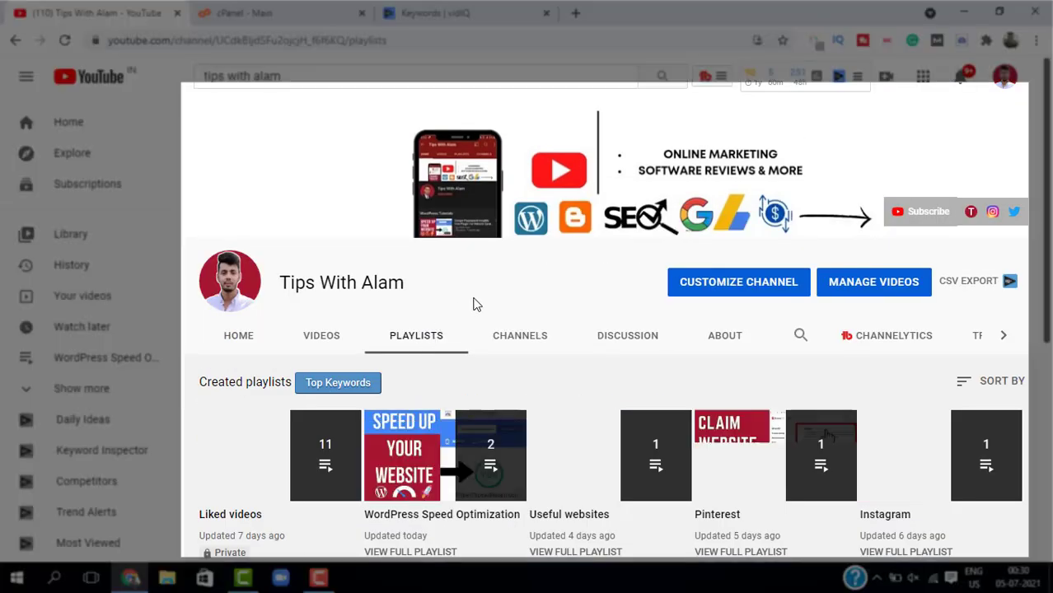
scroll(down, 3)
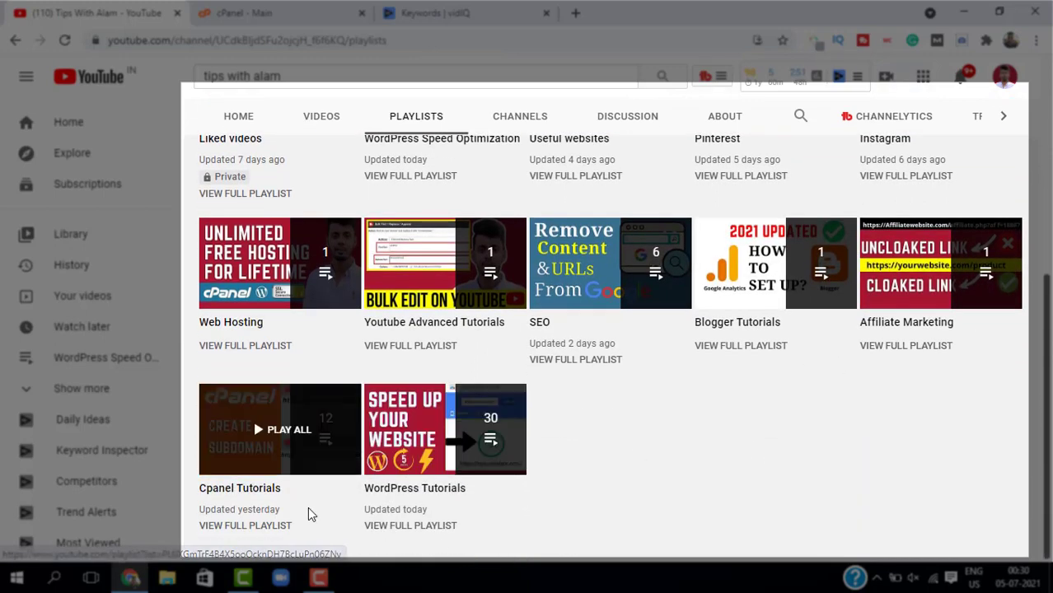